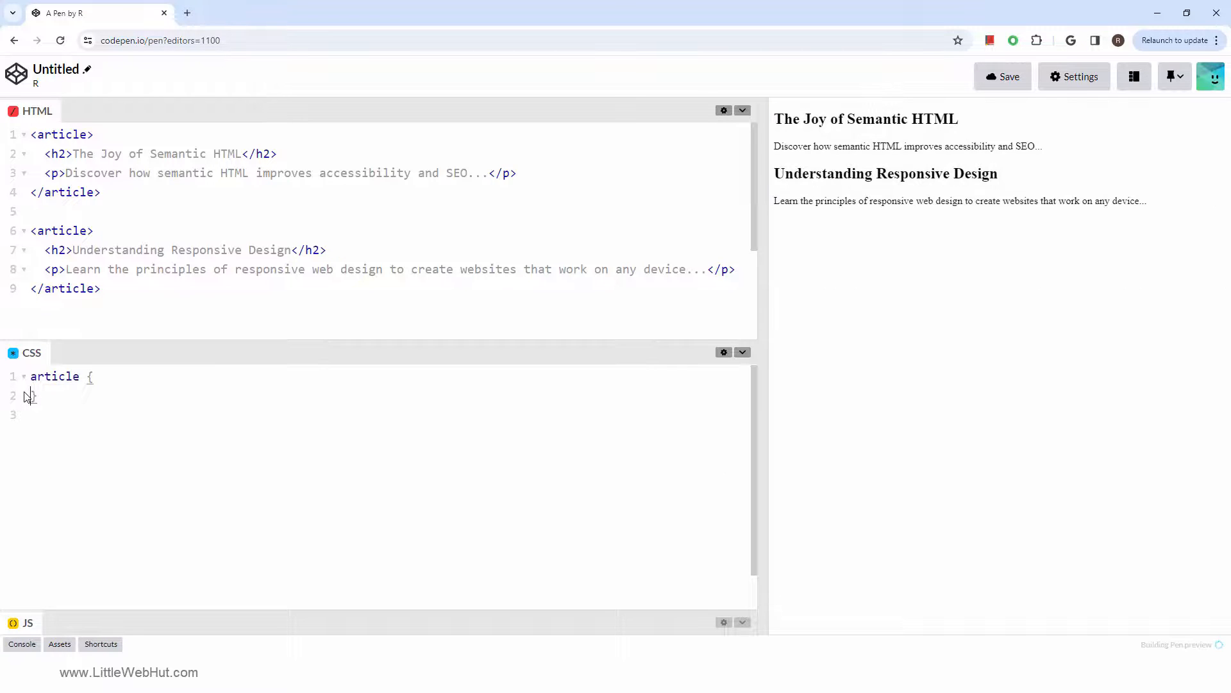
type("background-color: #f0f0f0;")
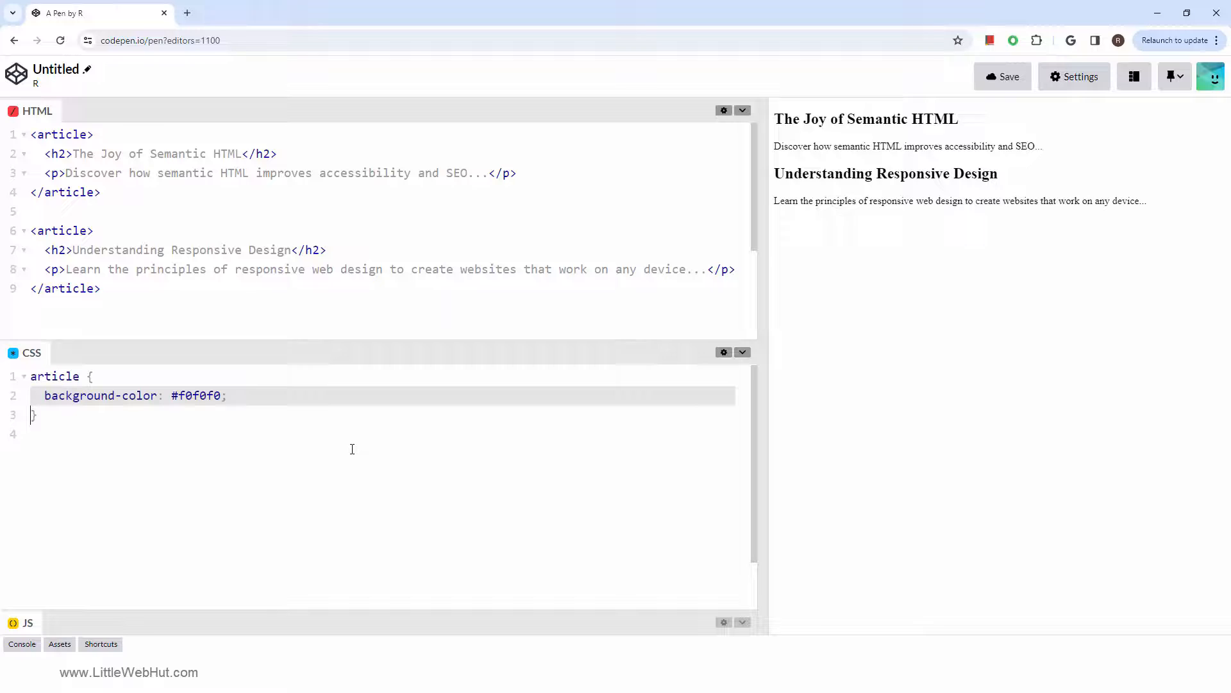
type("border-left: 4px solid #0075d5;")
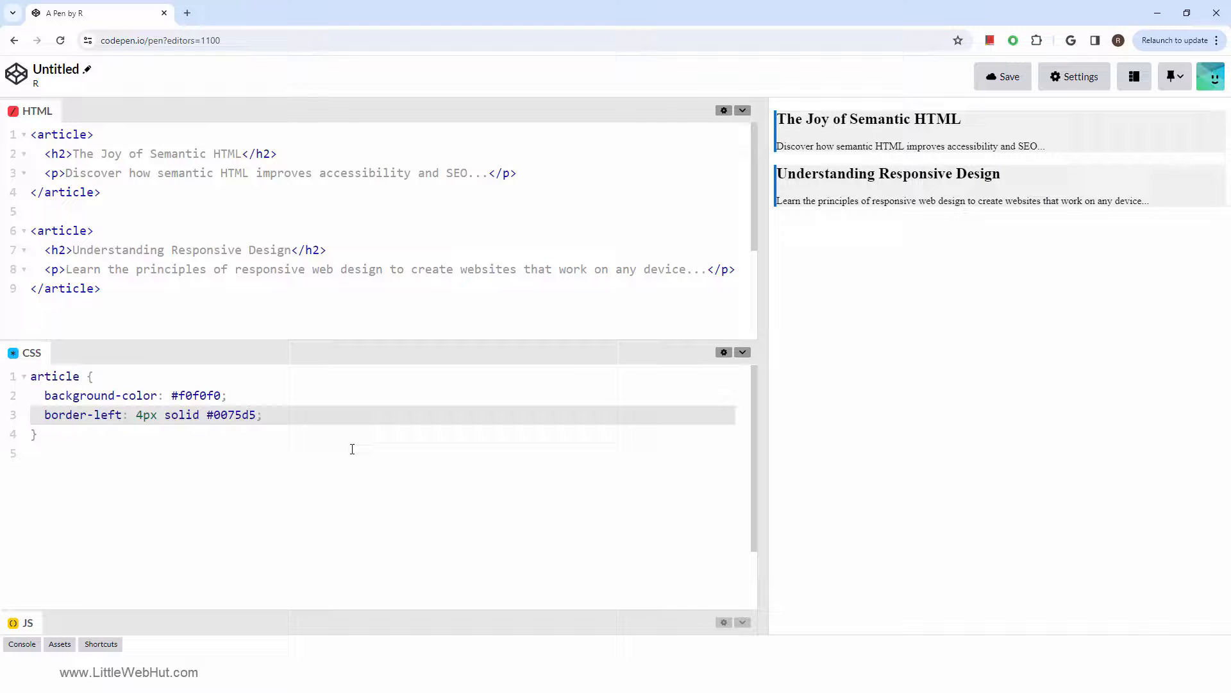
type("padding: 15px;")
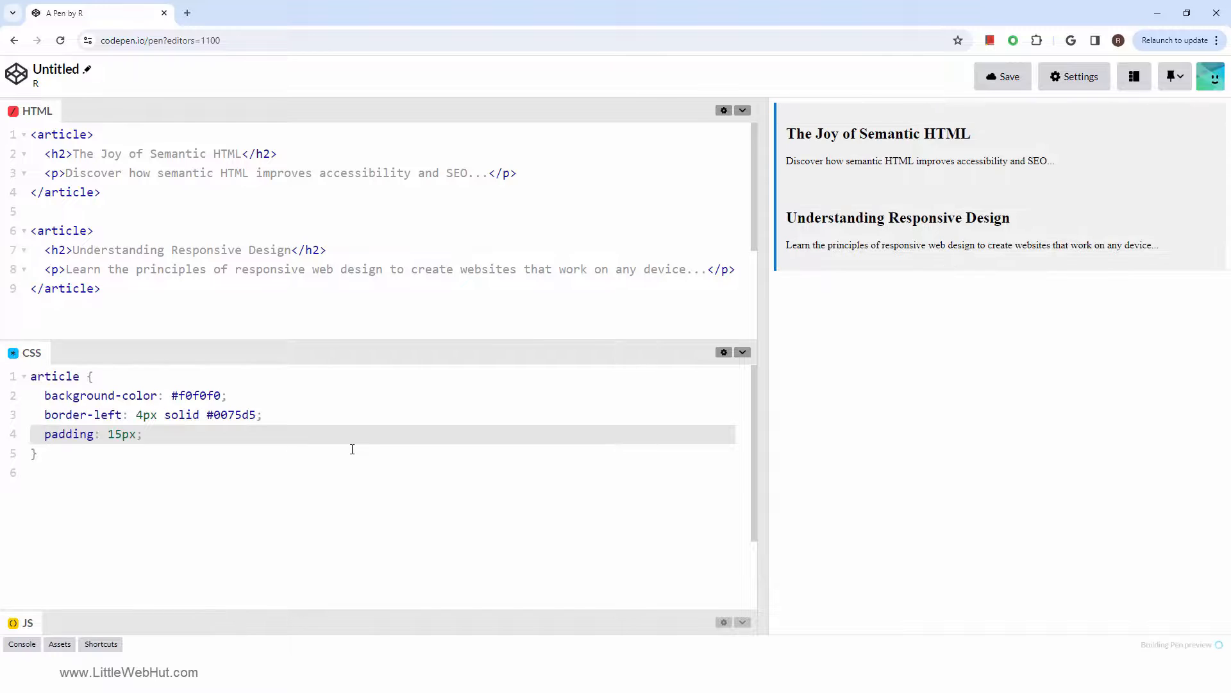
type("margin-bottom: 20px;")
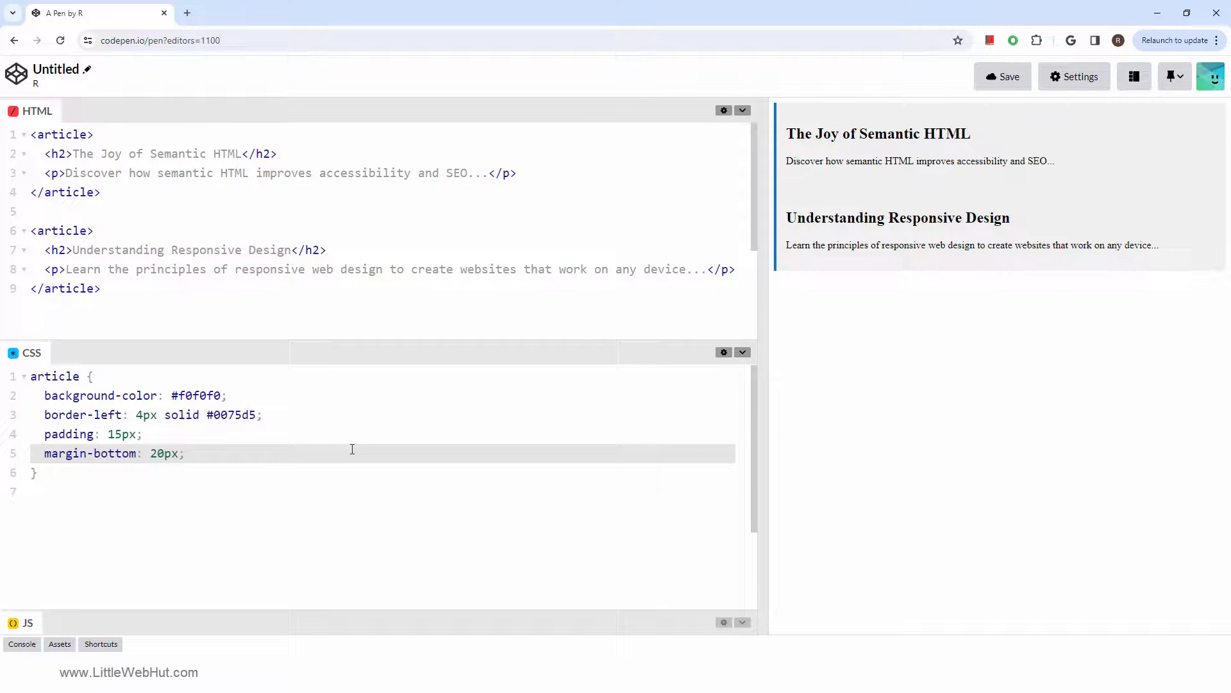